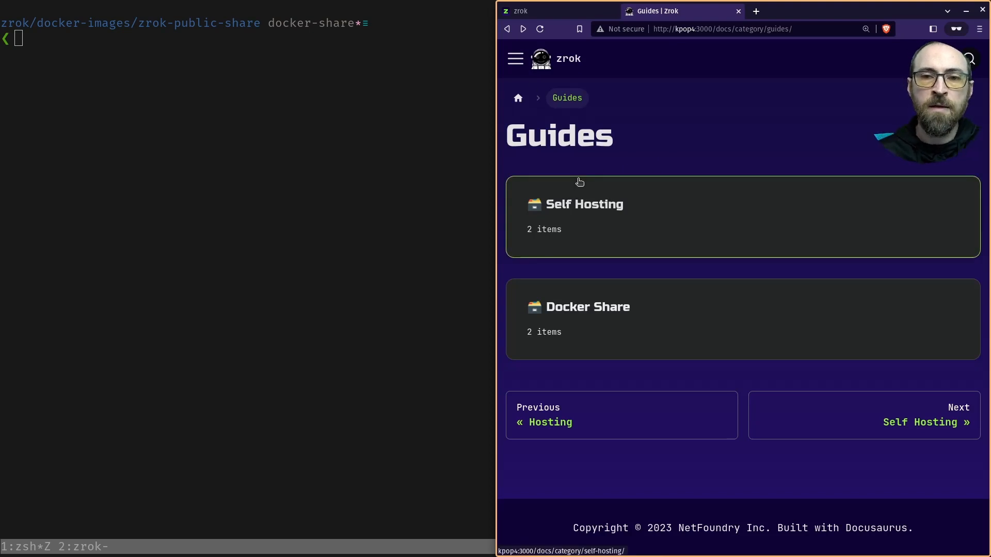
mouse_move(631, 216)
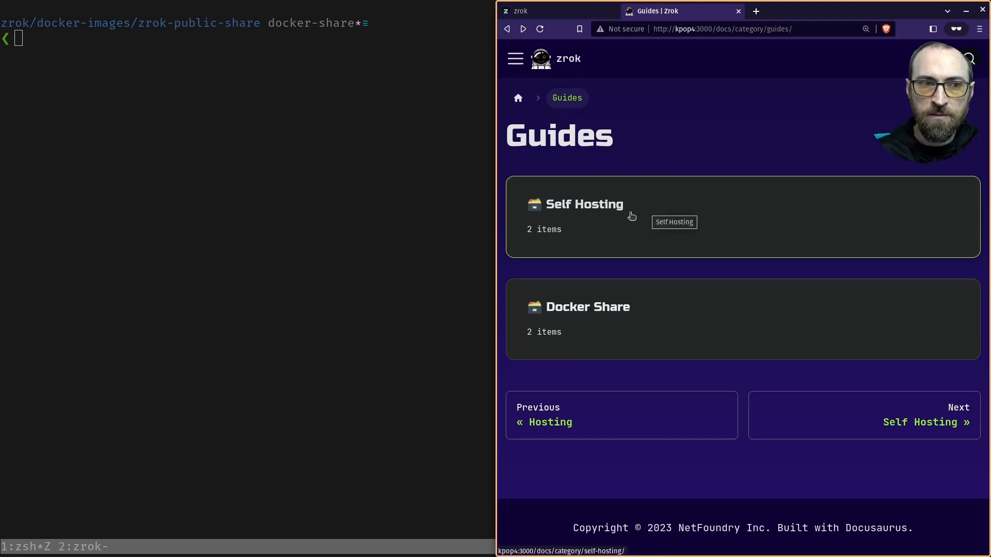
mouse_move(612, 96)
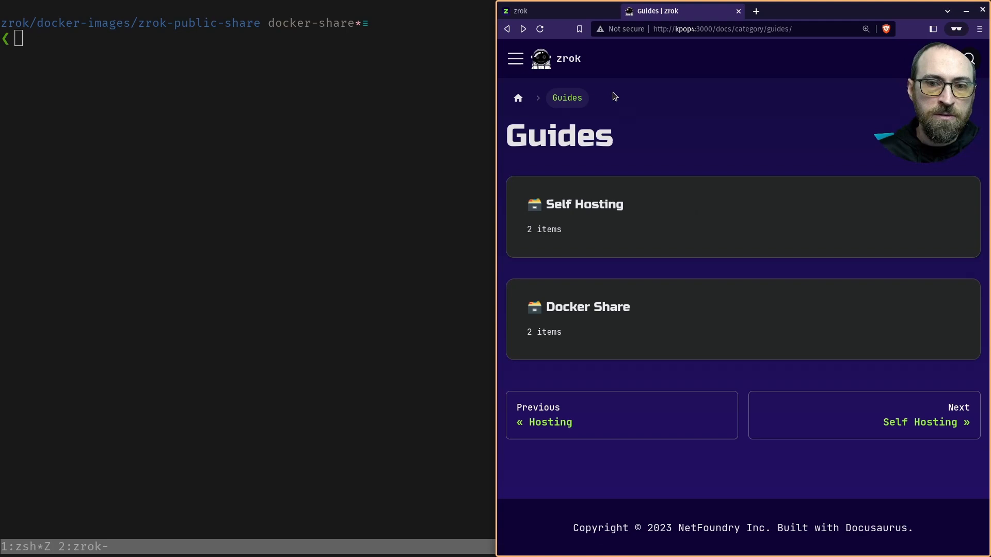
mouse_move(619, 323)
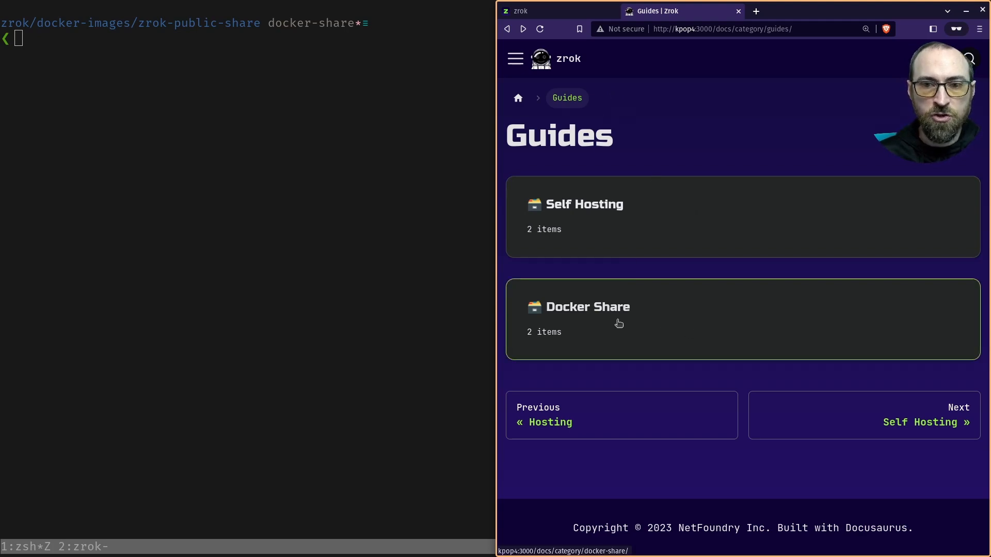
Open the Docker Share guides from the zrok docs Guides page.
left_click(587, 307)
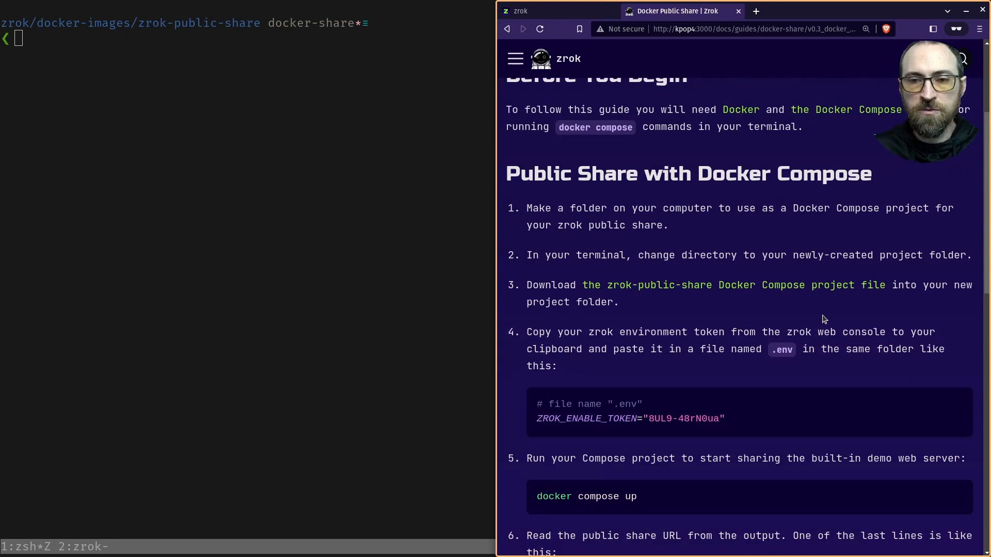
mouse_move(710, 297)
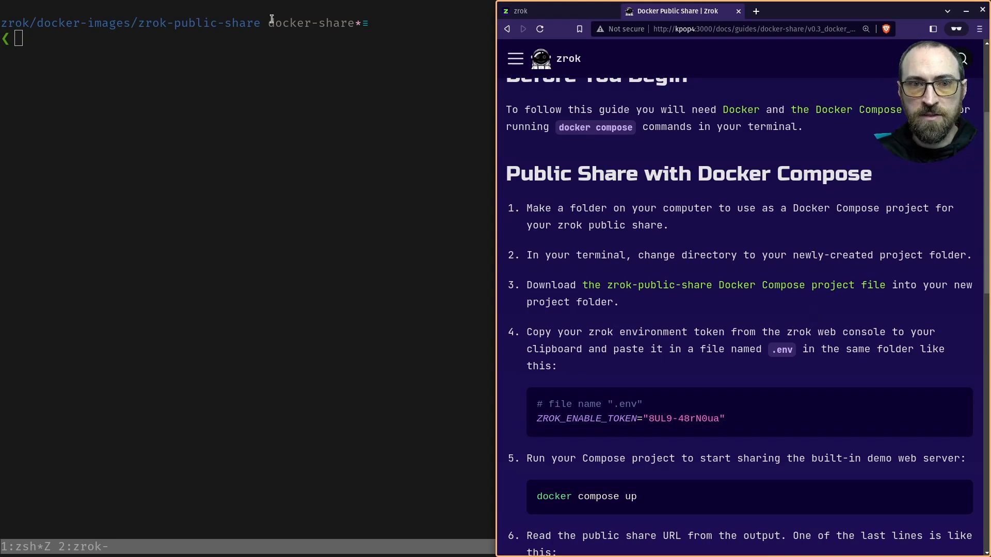
mouse_move(774, 285)
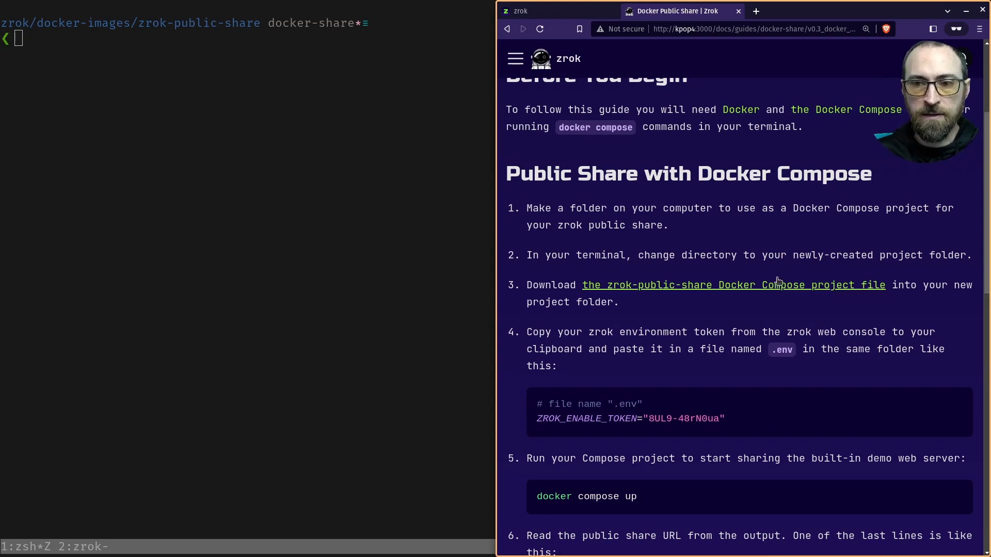
mouse_move(920, 372)
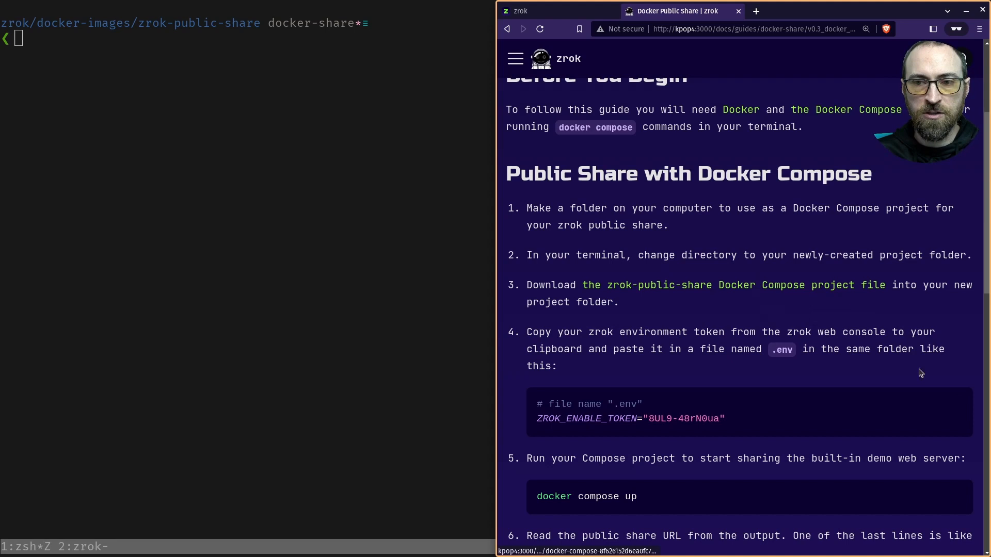
mouse_move(882, 95)
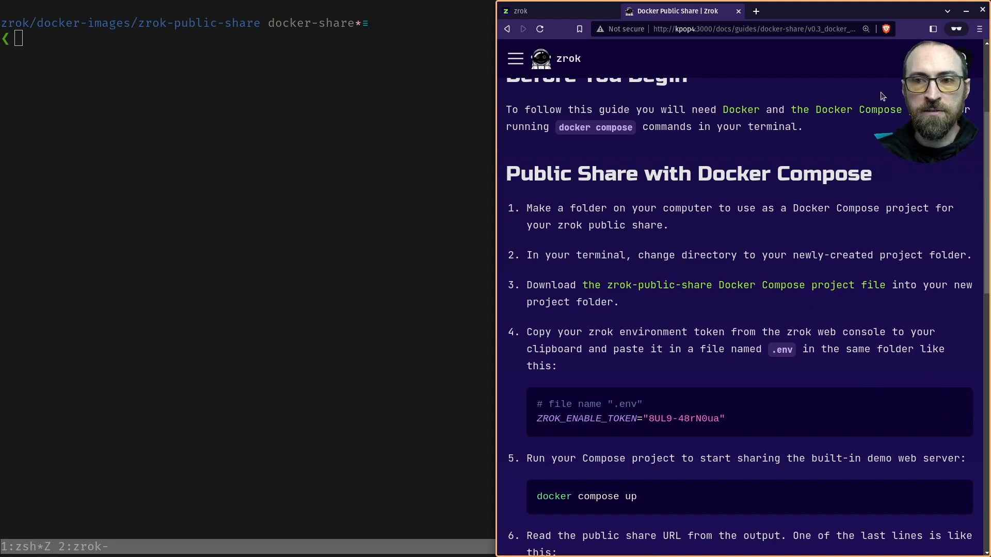
mouse_move(134, 248)
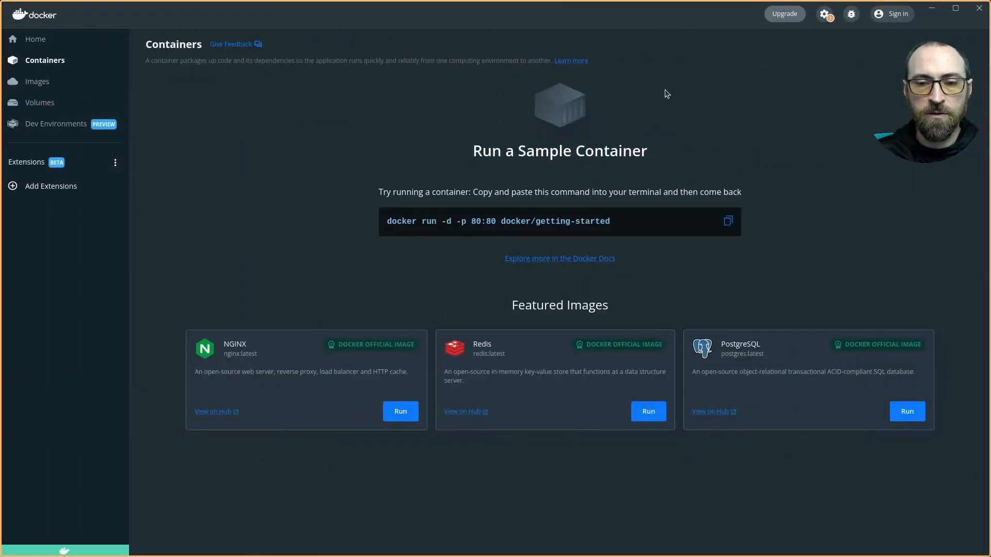
mouse_move(776, 147)
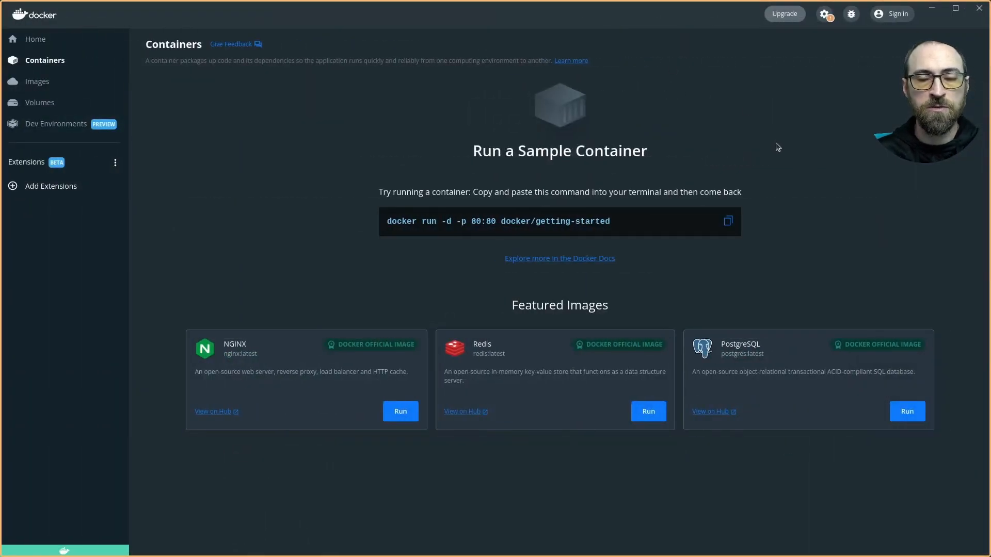
mouse_move(694, 193)
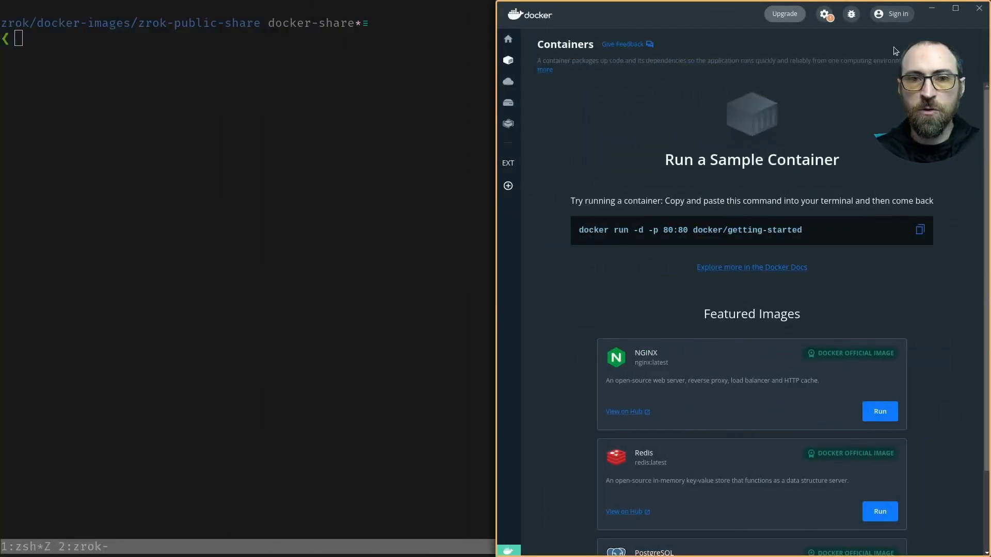
mouse_move(530, 172)
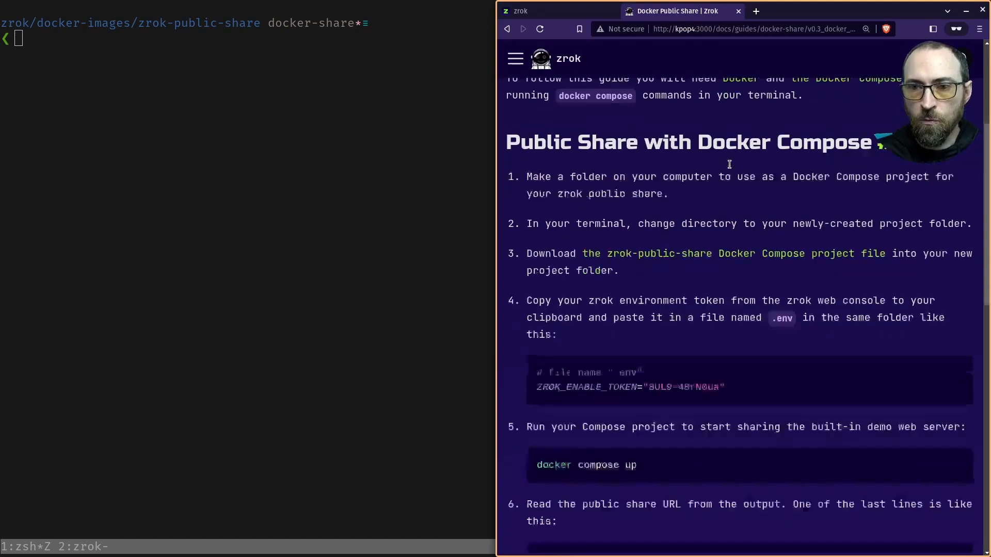
scroll("down", 3)
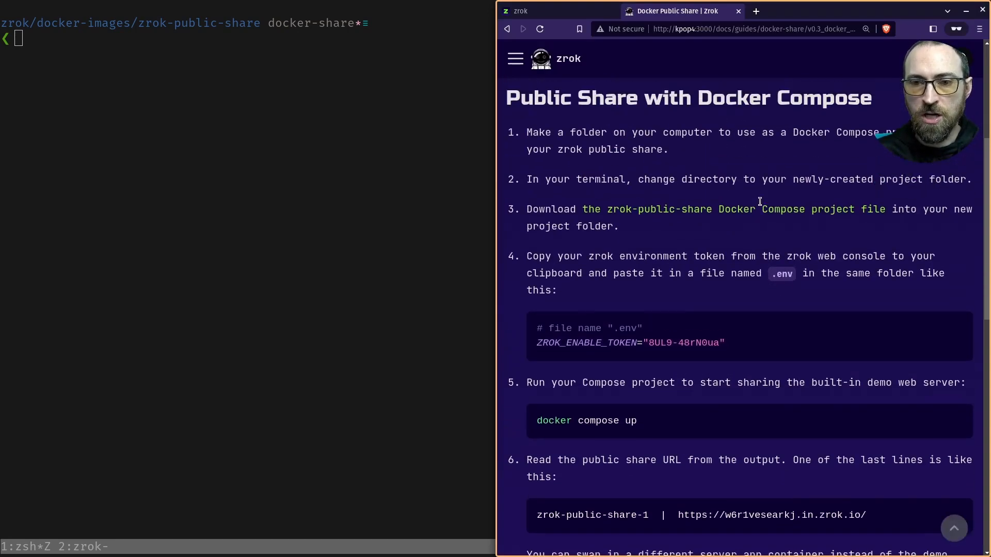
scroll("up", 3)
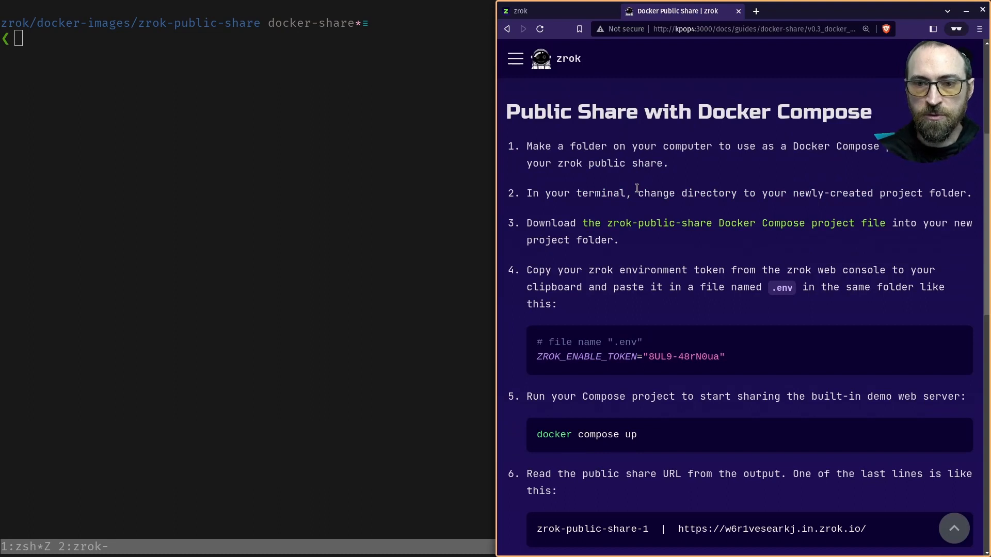
mouse_move(134, 32)
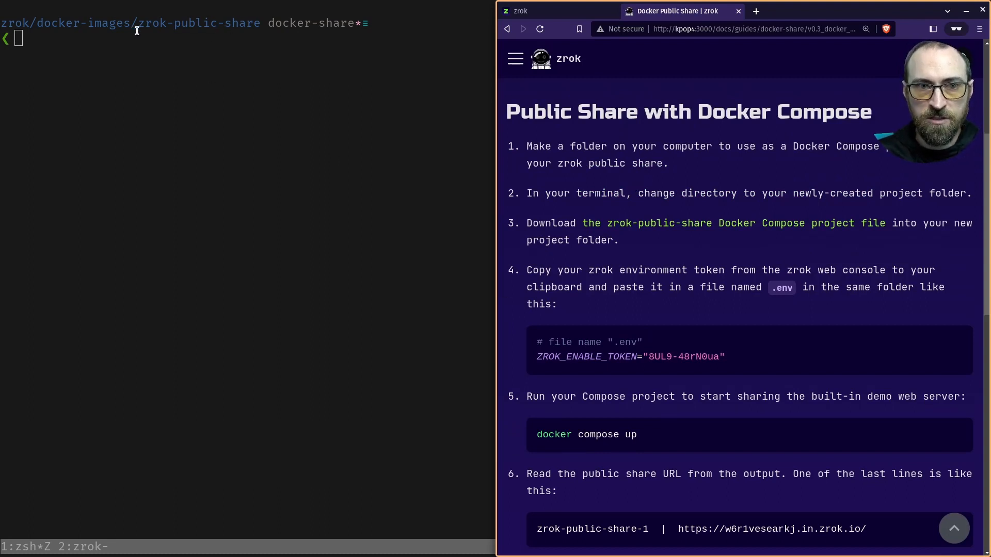
scroll("down", 3)
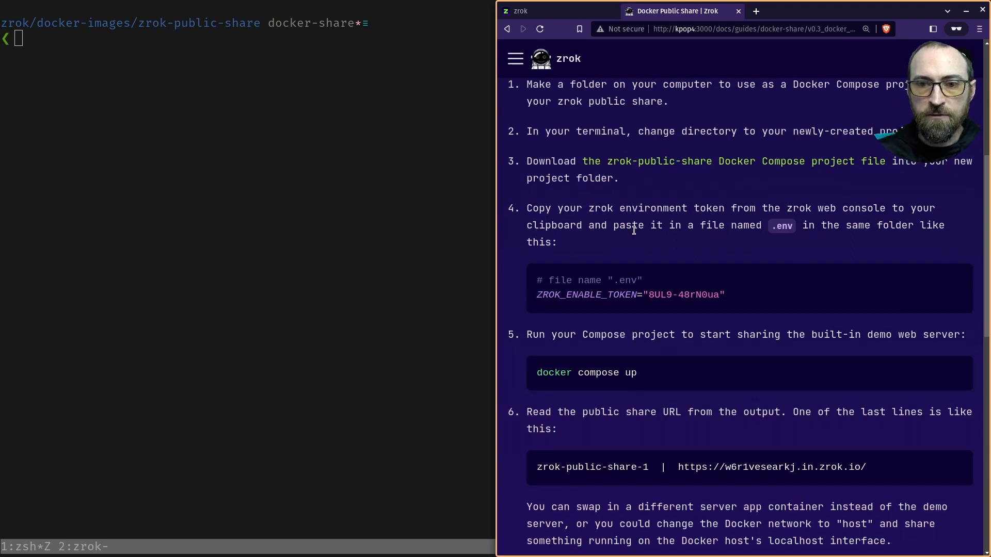
double_click(624, 279)
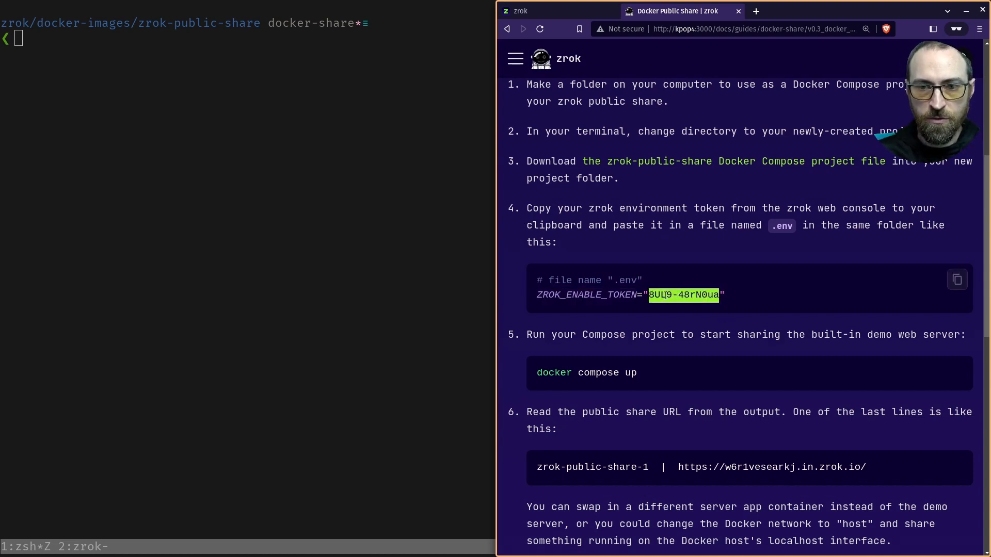
left_click(684, 320)
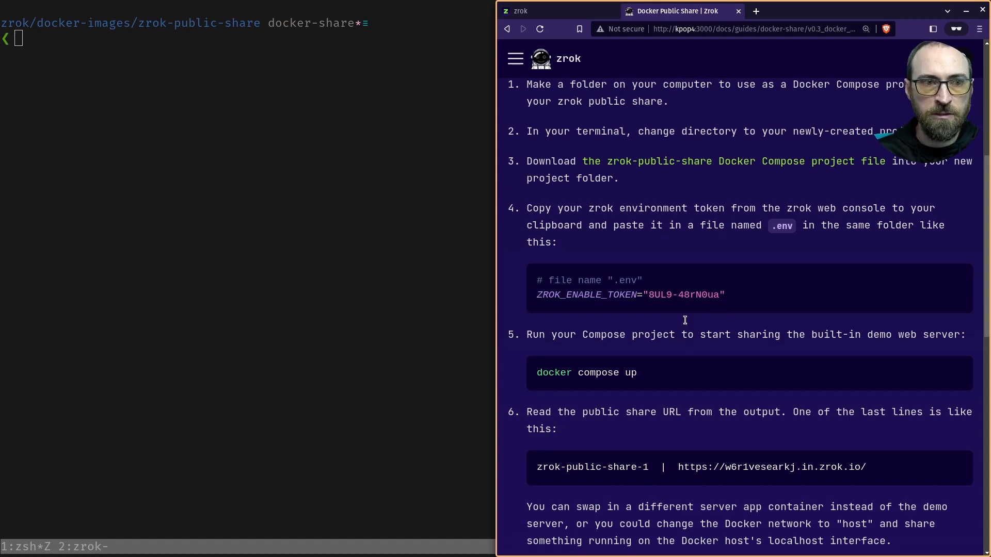
Check the token in the zrok web console, then return to the Docker Public Share guide.
left_click(518, 10)
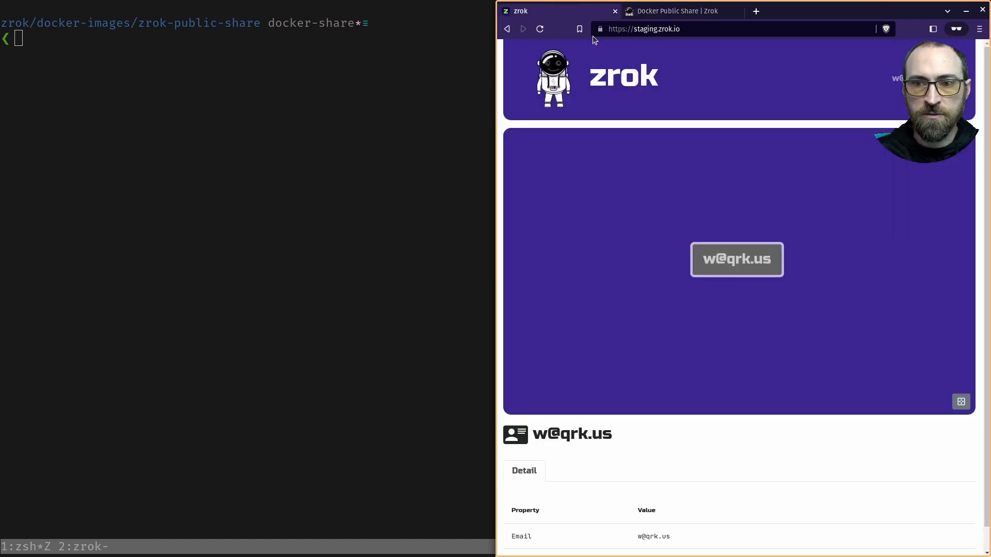
scroll("down", 3)
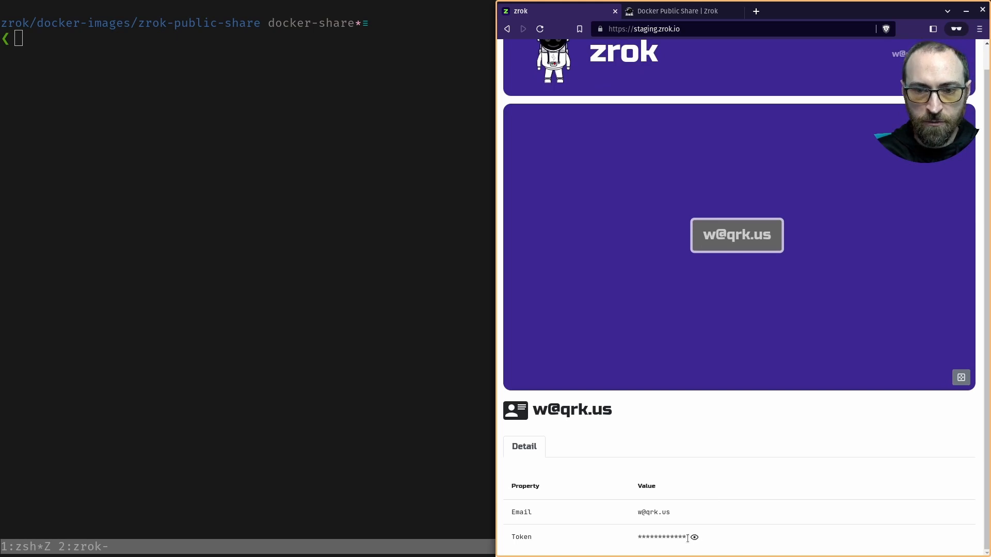
mouse_move(747, 508)
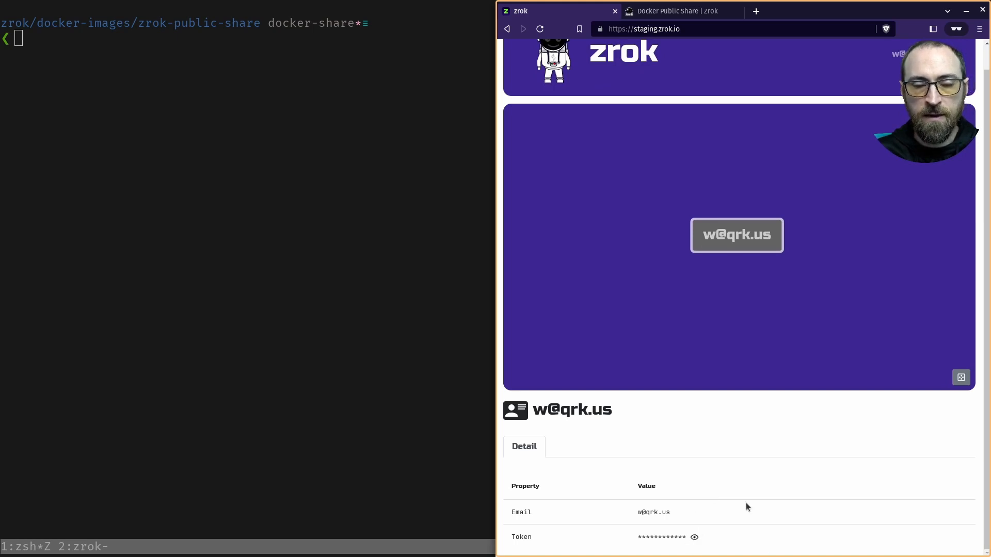
left_click(676, 10)
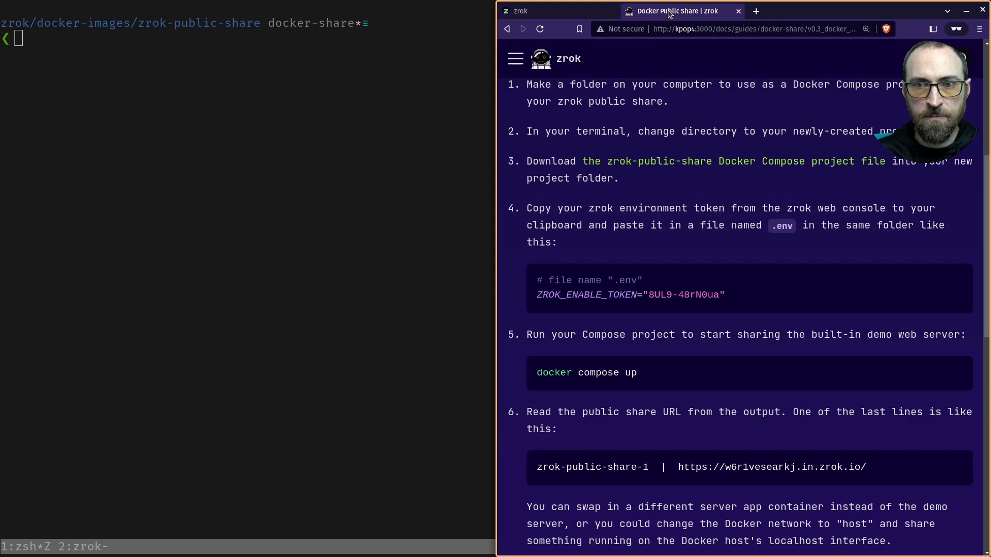
mouse_move(612, 278)
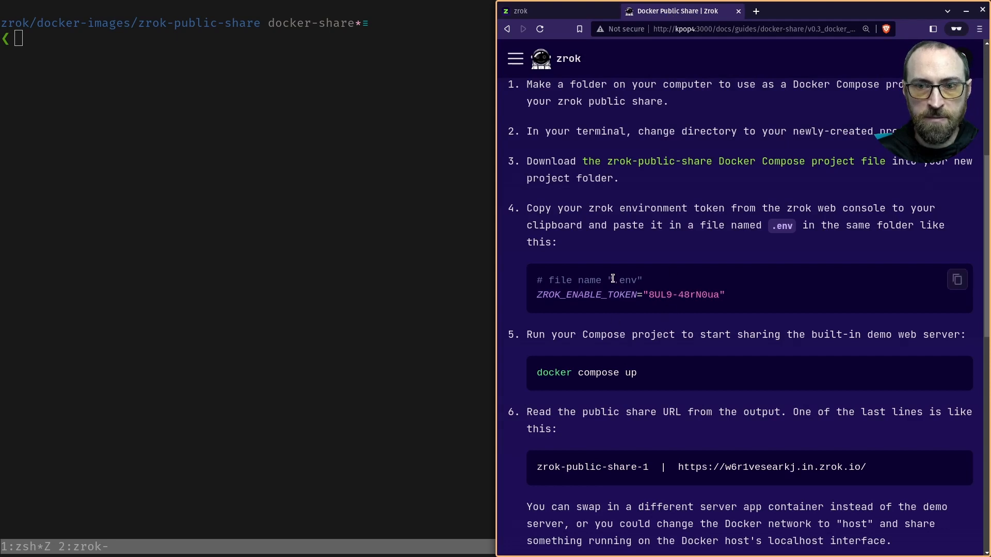
Select the .env file name and review step 7 switching the share to httpbin-test:8080.
double_click(625, 279)
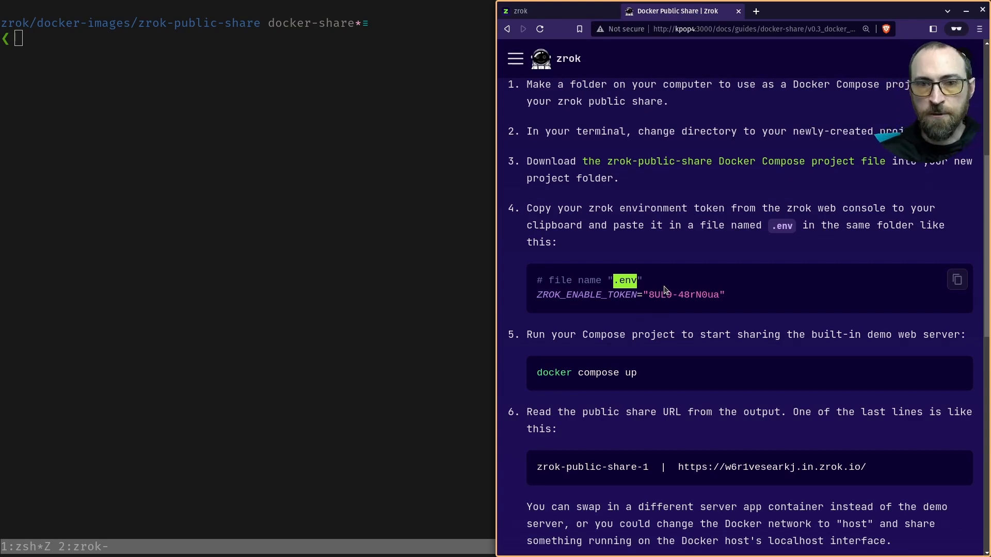
scroll("down", 3)
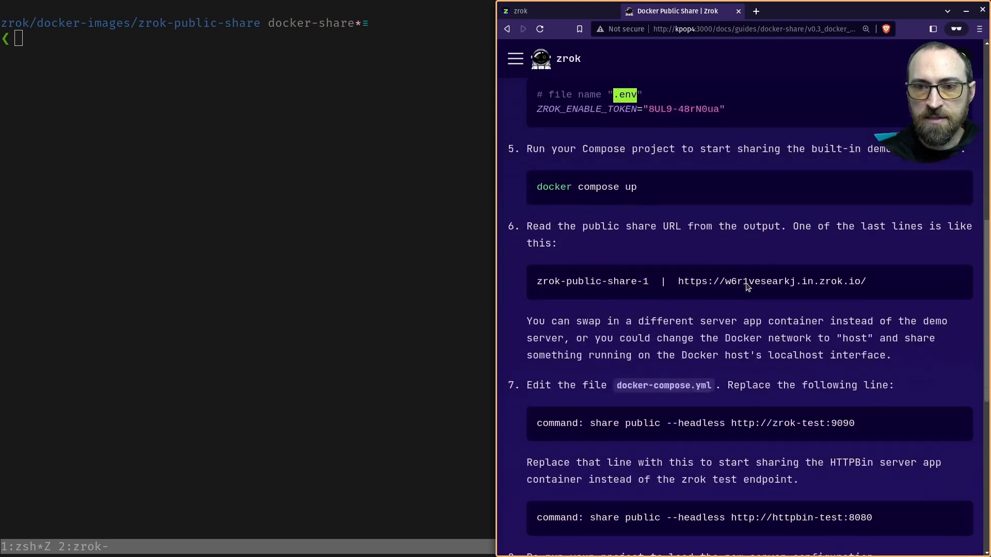
scroll("up", 3)
type("docker compose up")
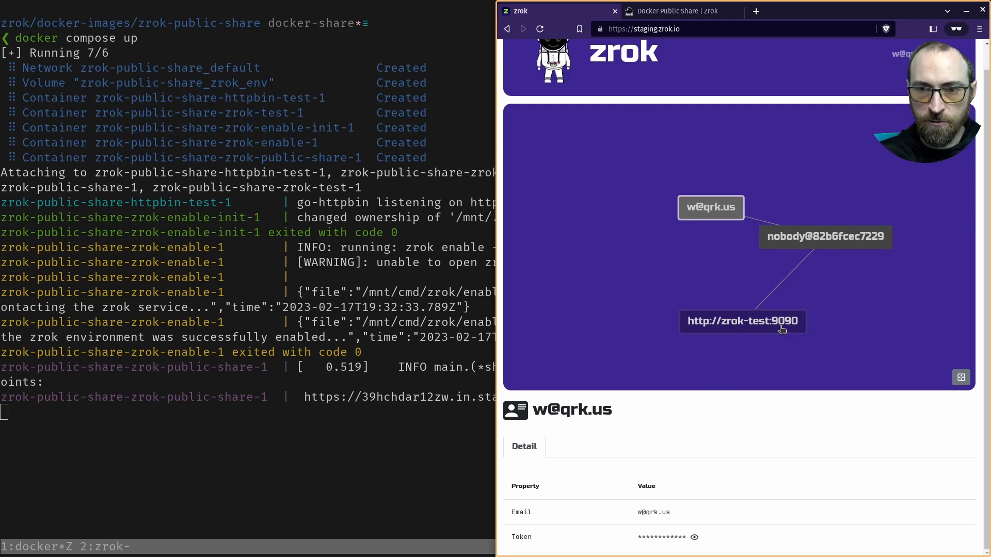
mouse_move(197, 343)
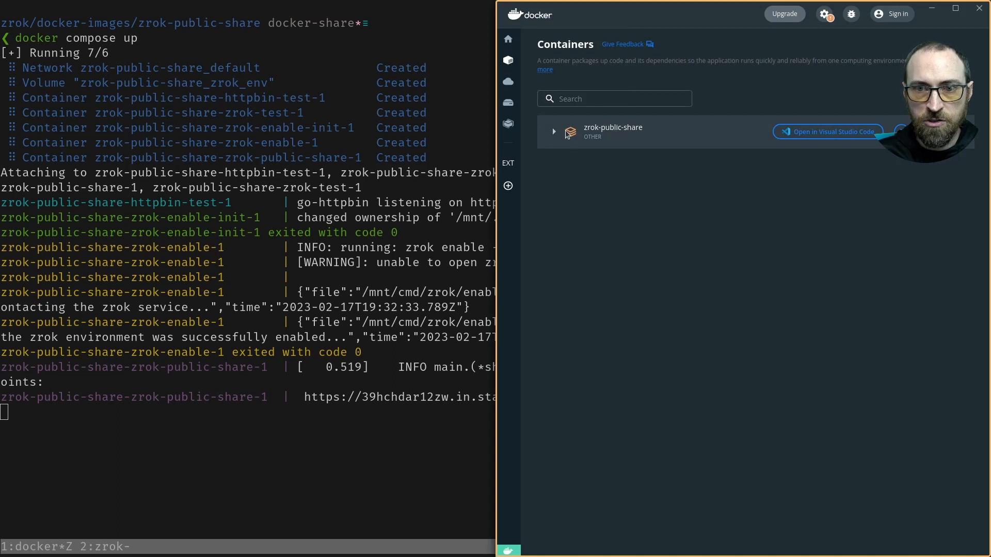
Expand the zrok-public-share project to list its five containers.
left_click(553, 131)
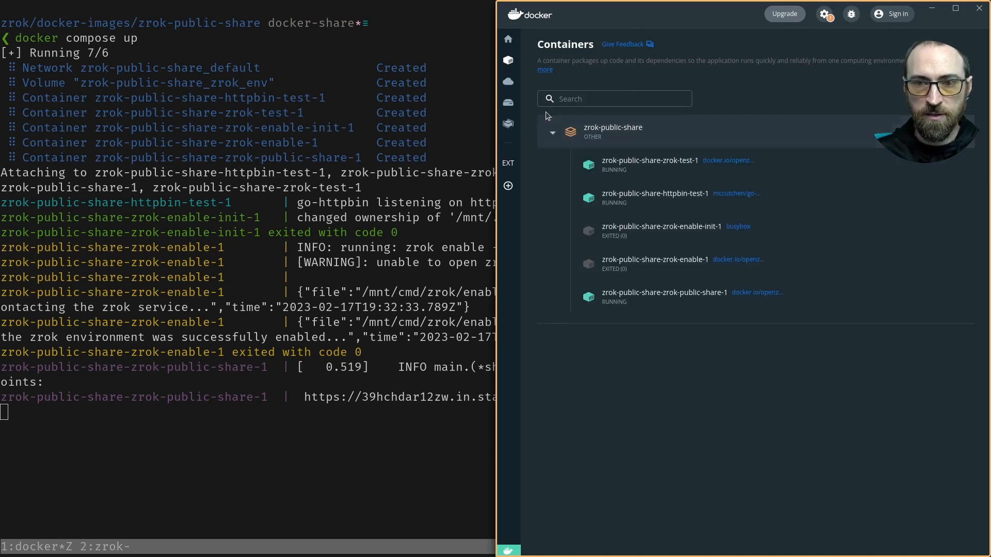
mouse_move(702, 218)
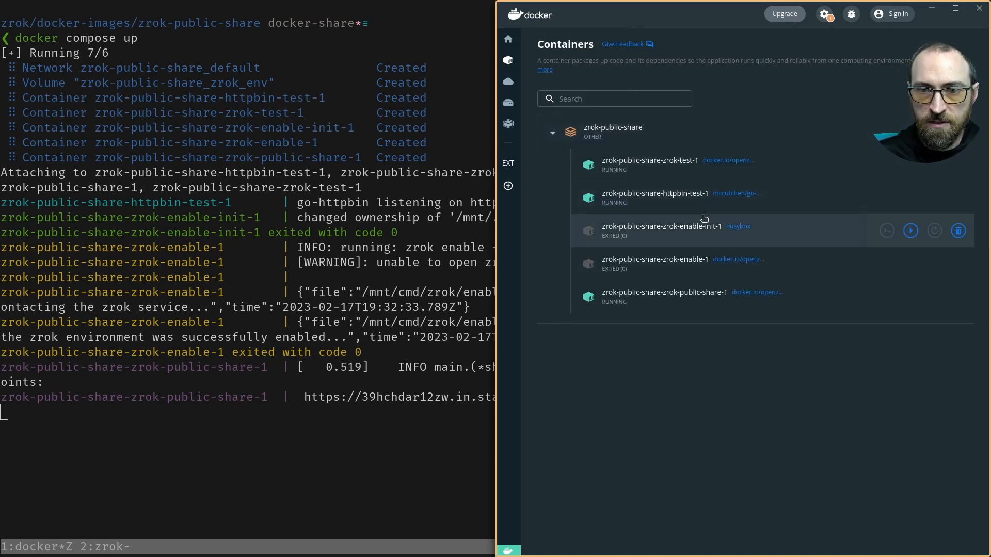
mouse_move(673, 305)
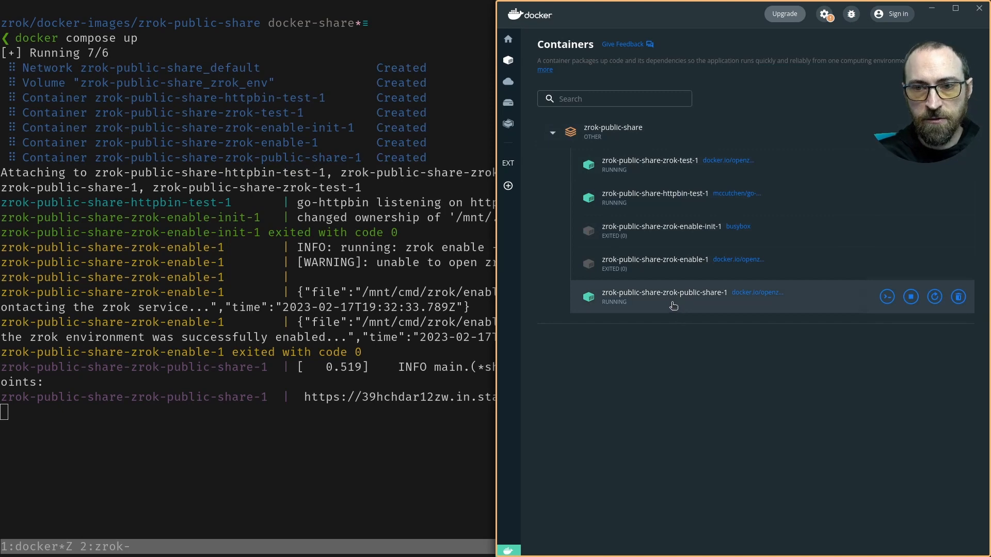
mouse_move(706, 175)
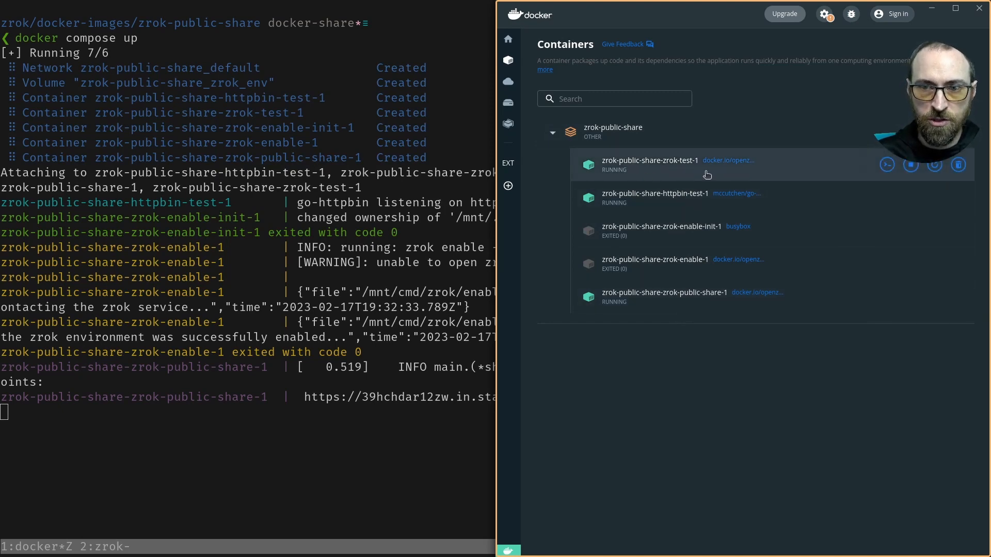
mouse_move(314, 409)
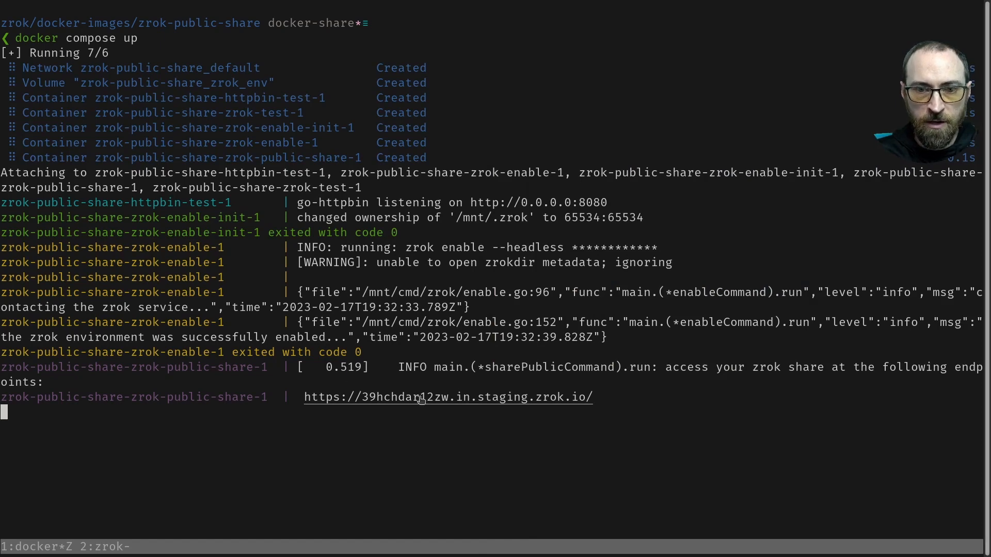
Bring up link actions on the public share URL in the terminal output.
right_click(446, 396)
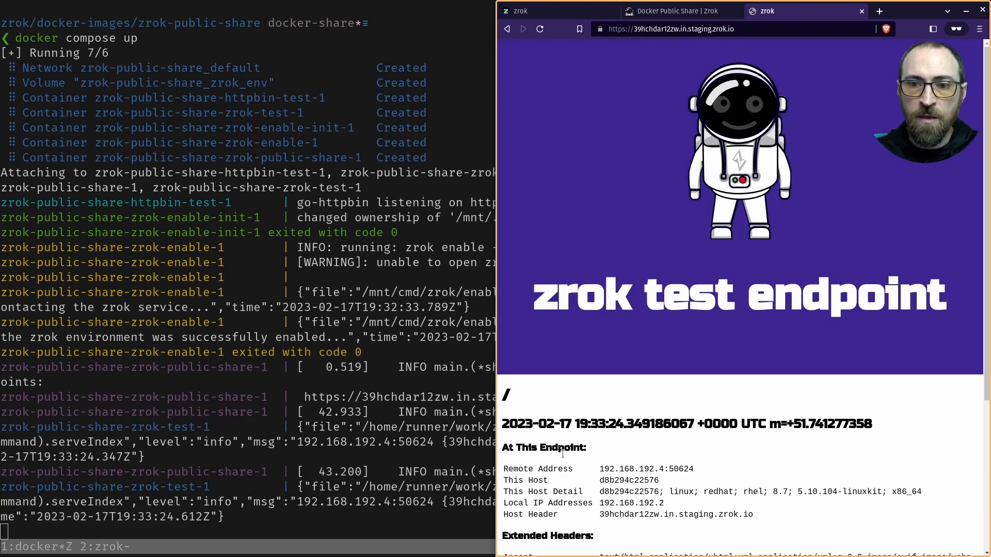
mouse_move(797, 371)
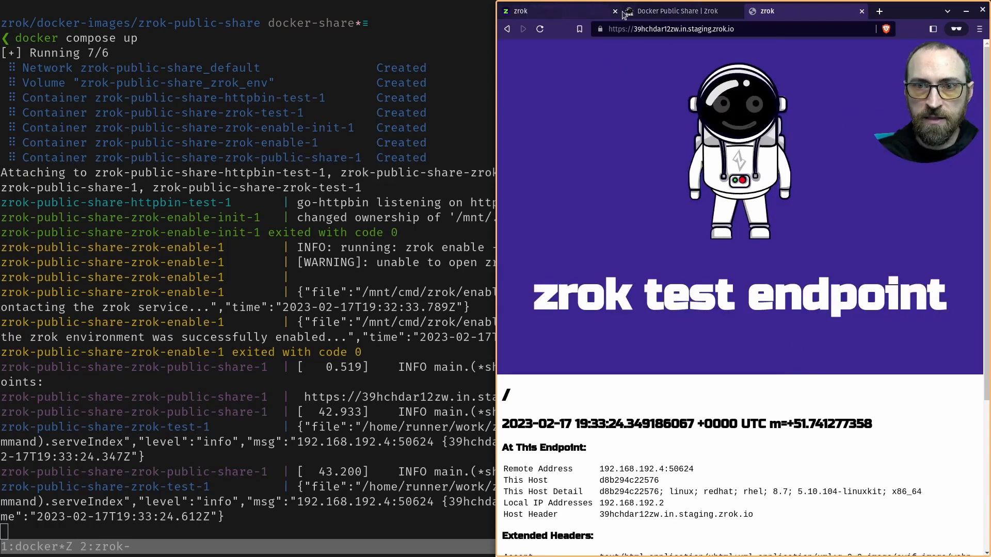
left_click(673, 11)
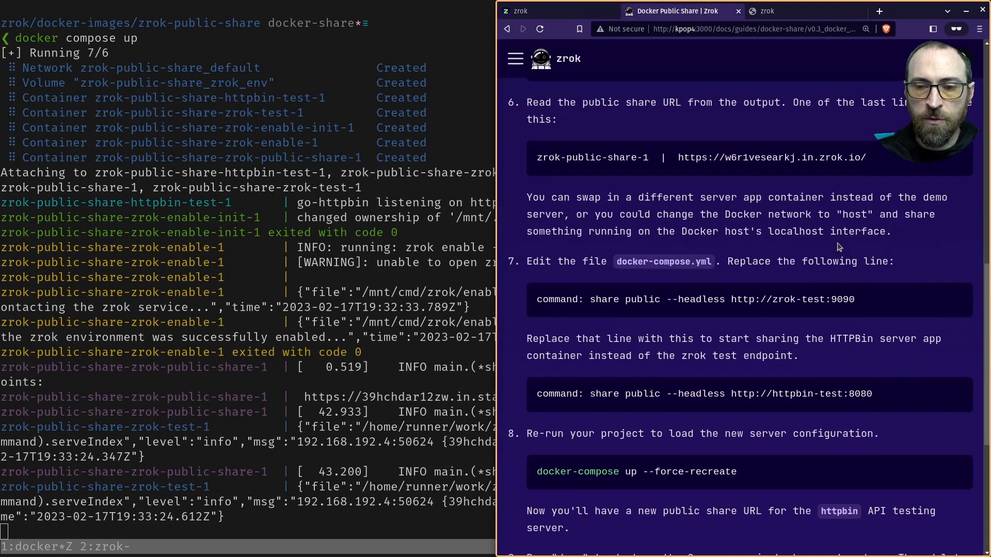
scroll("down", 3)
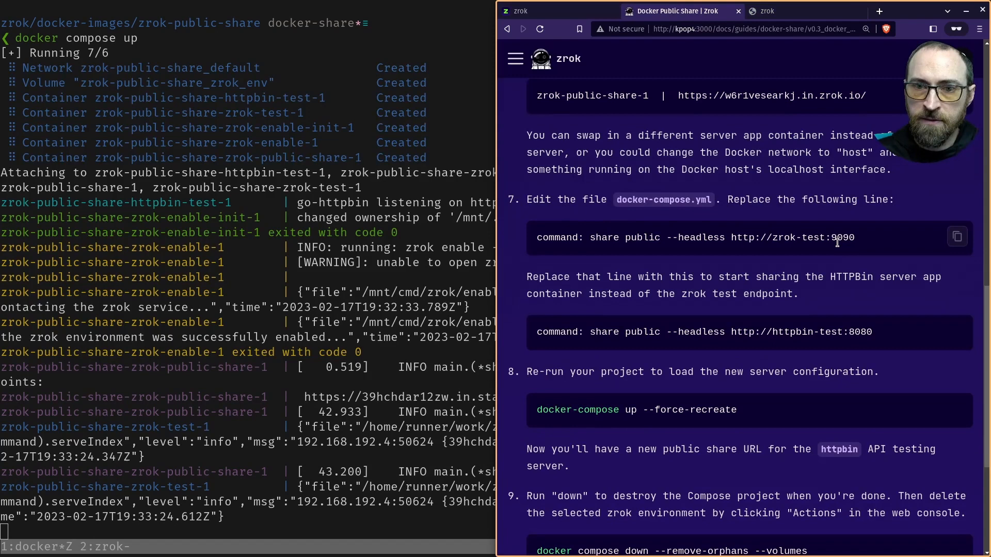
scroll("down", 3)
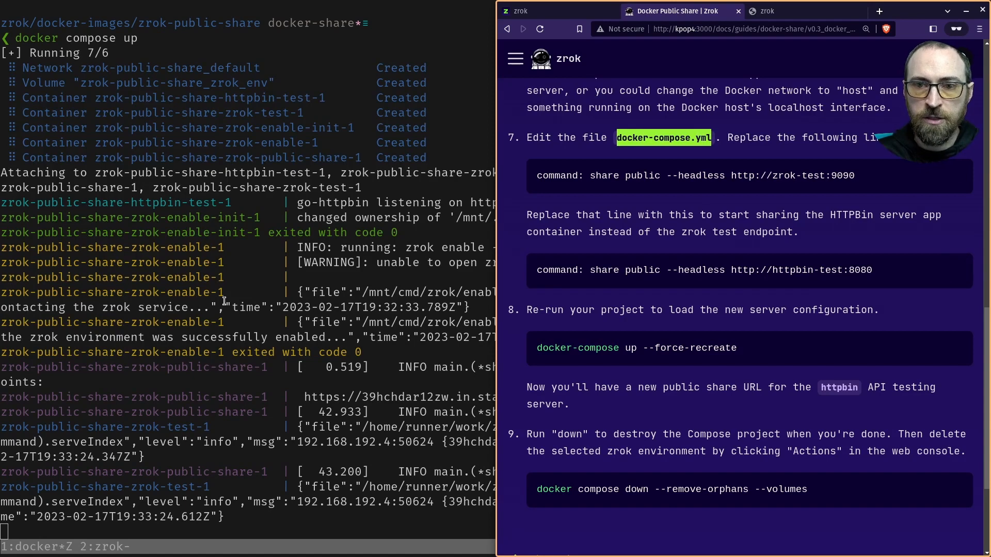
mouse_move(803, 192)
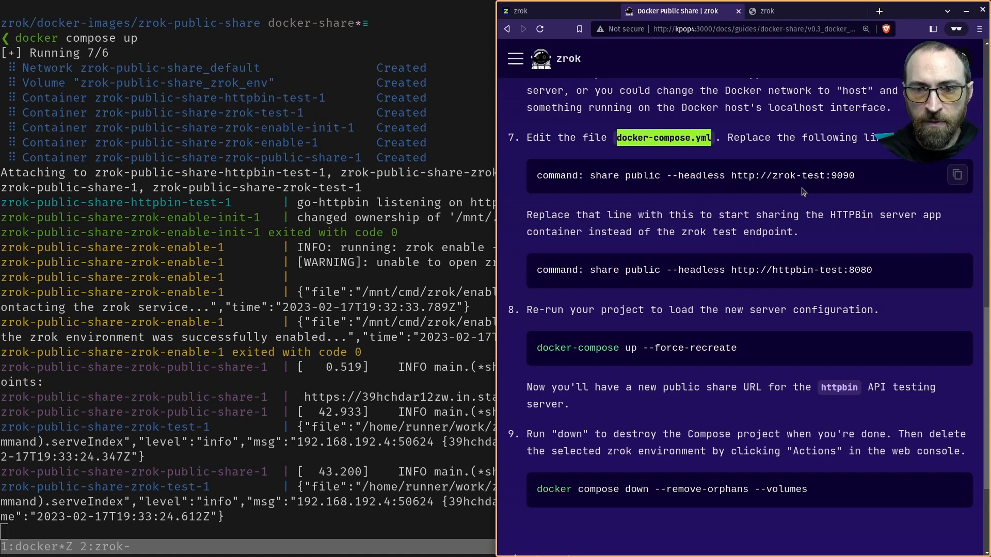
mouse_move(809, 272)
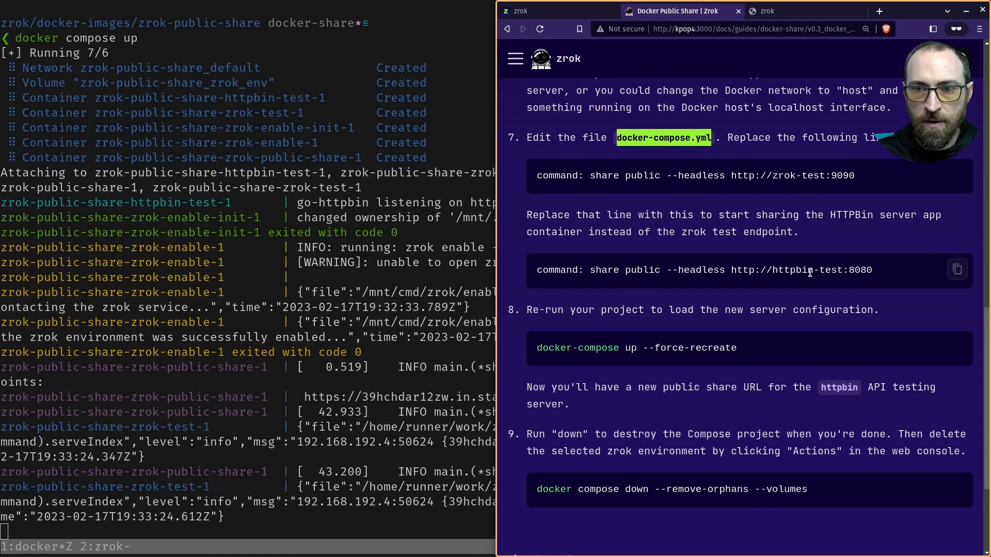
left_click(956, 269)
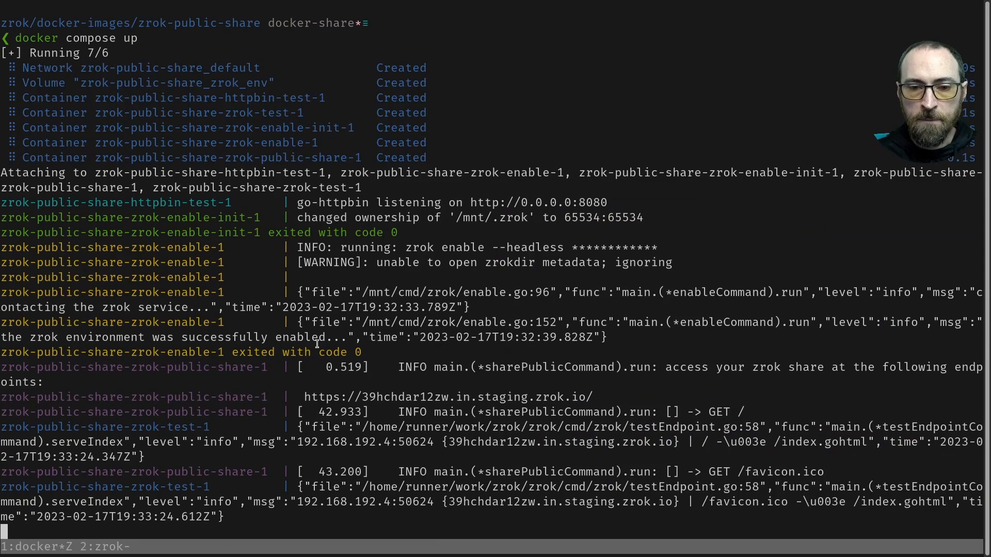
Interrupt docker compose up with Ctrl+C to stop the compose project.
key("ctrl+c")
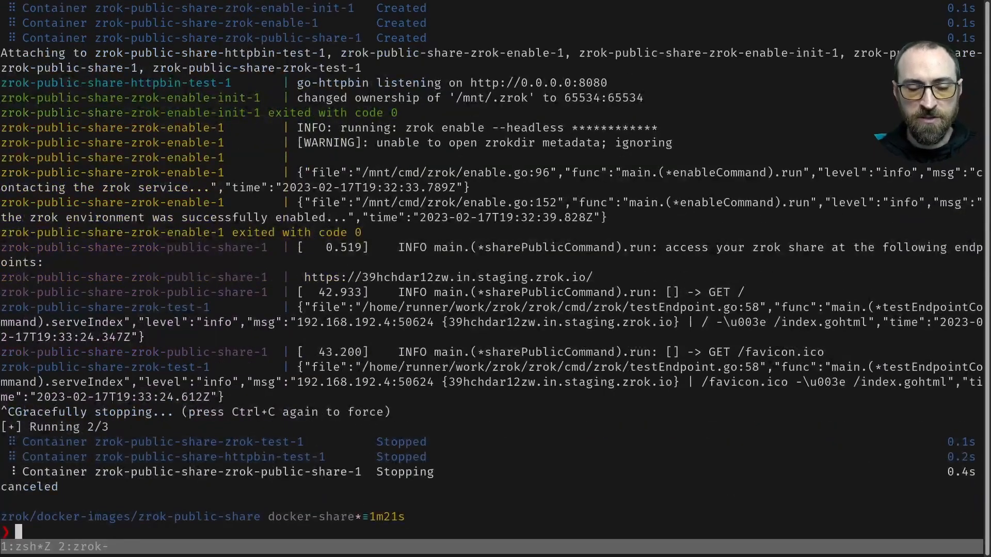
mouse_move(317, 348)
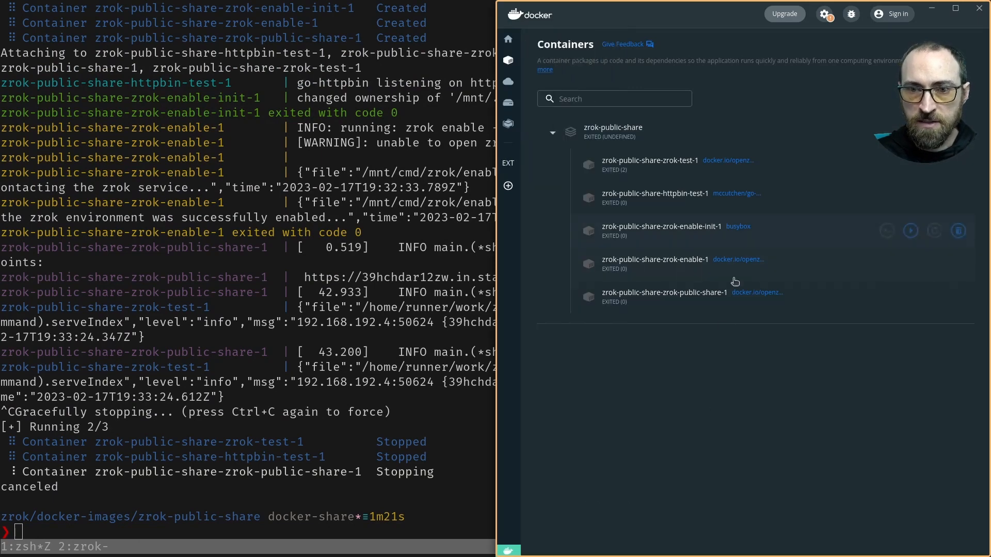
mouse_move(279, 506)
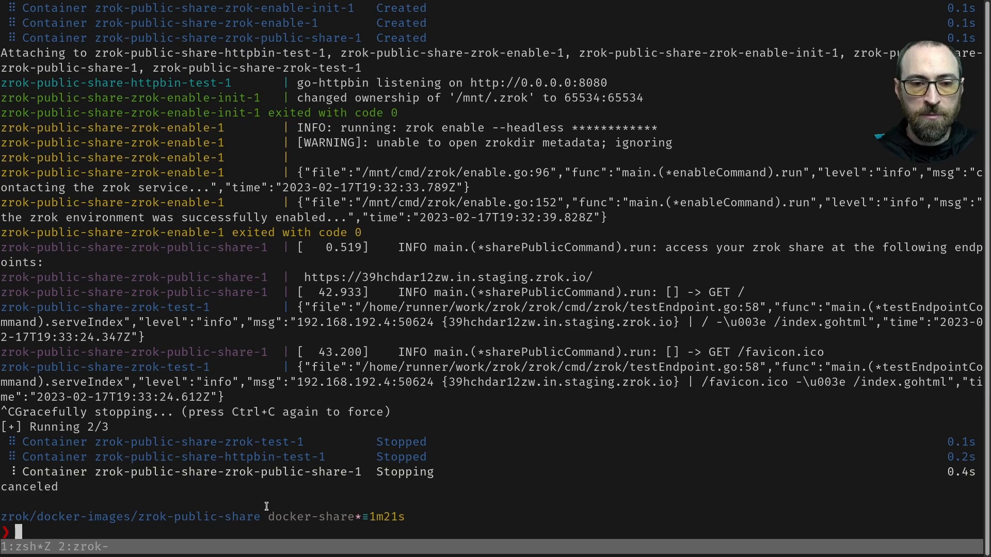
Open docker-compose.yml in vim and locate the zrok-public-share command.
type("vim doc")
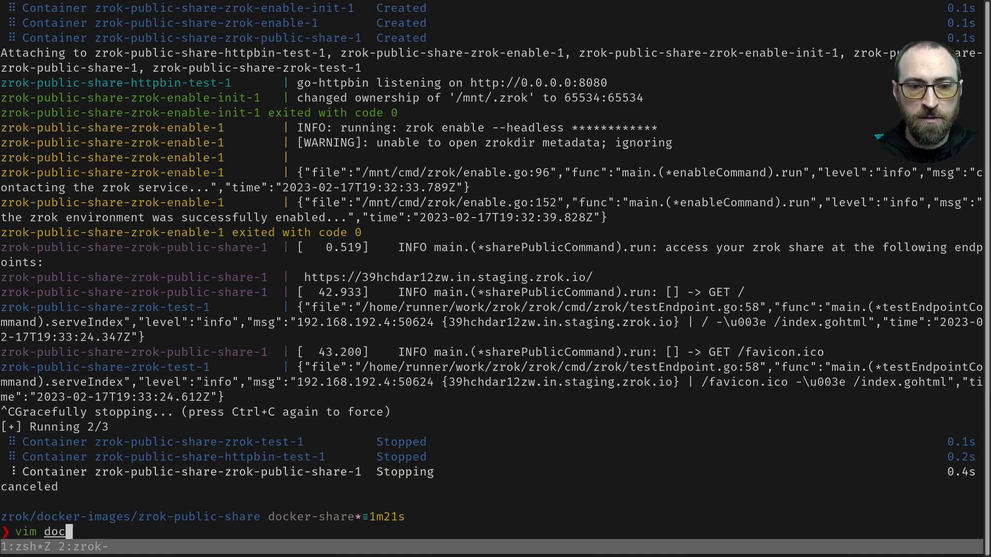
key("Return")
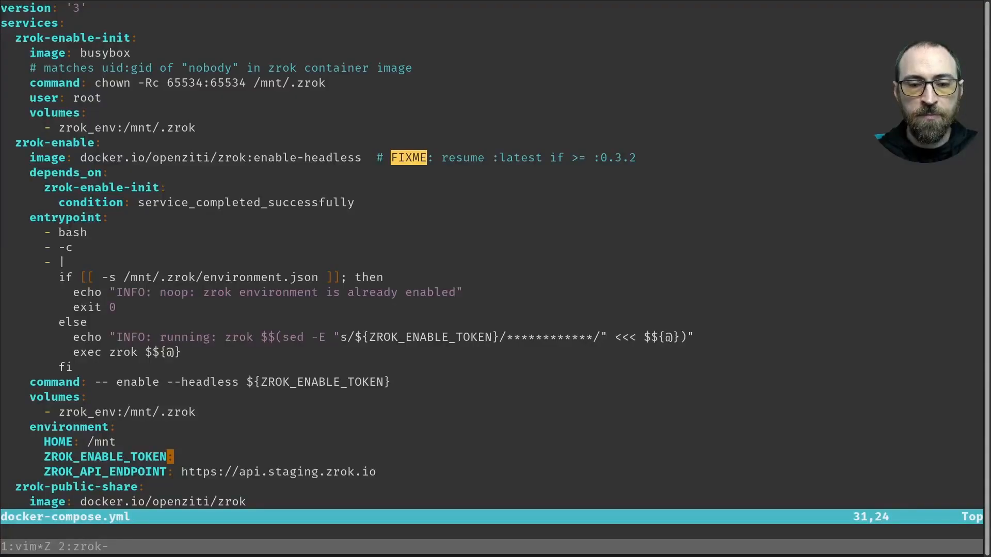
scroll("down", 3)
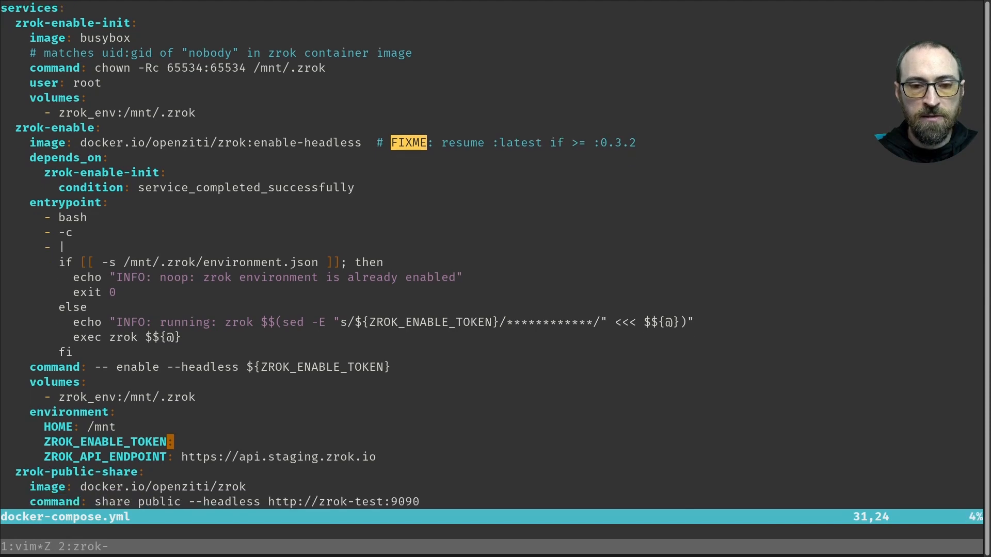
scroll("down", 3)
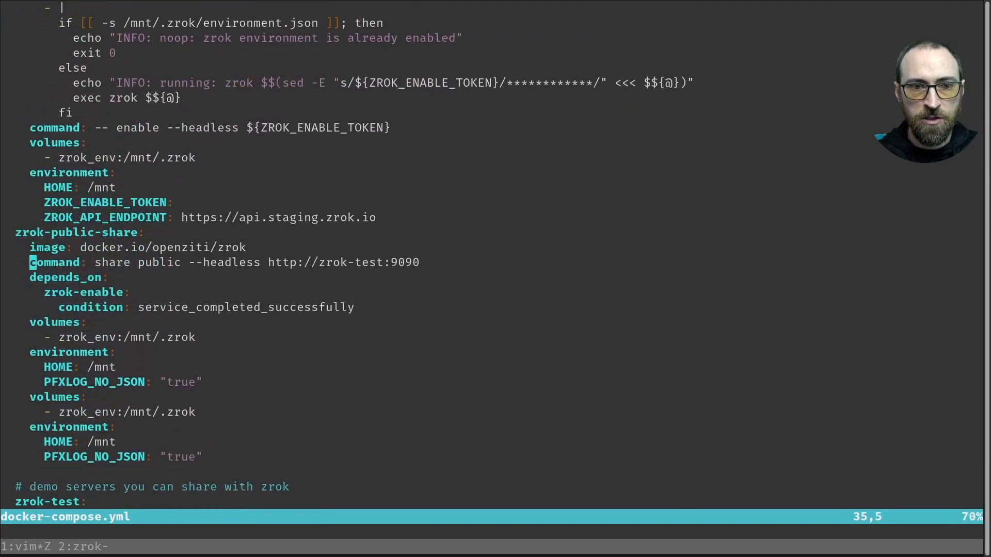
Change the public share target to httpbin-test:8080 and review the rest of the file.
type("httpbin-test:8080")
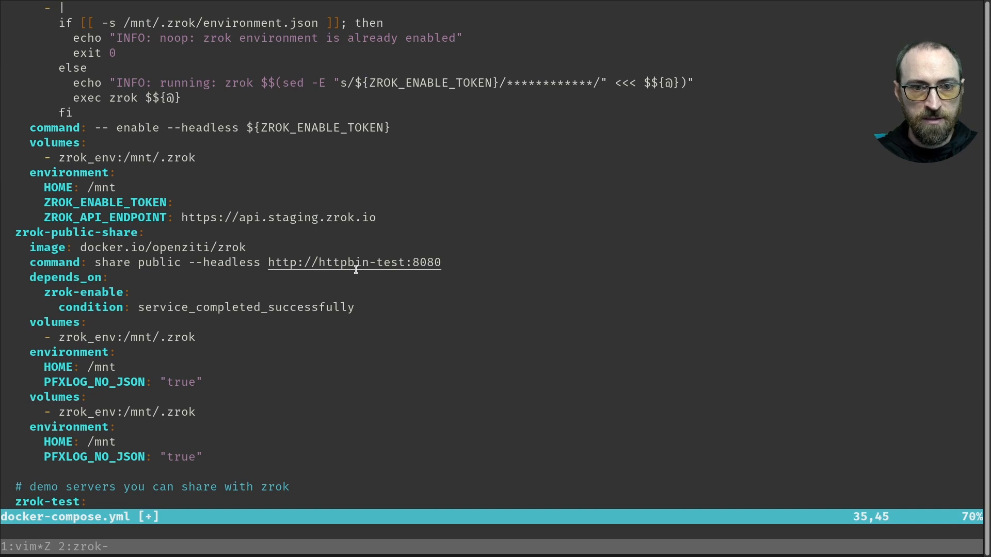
scroll("down", 3)
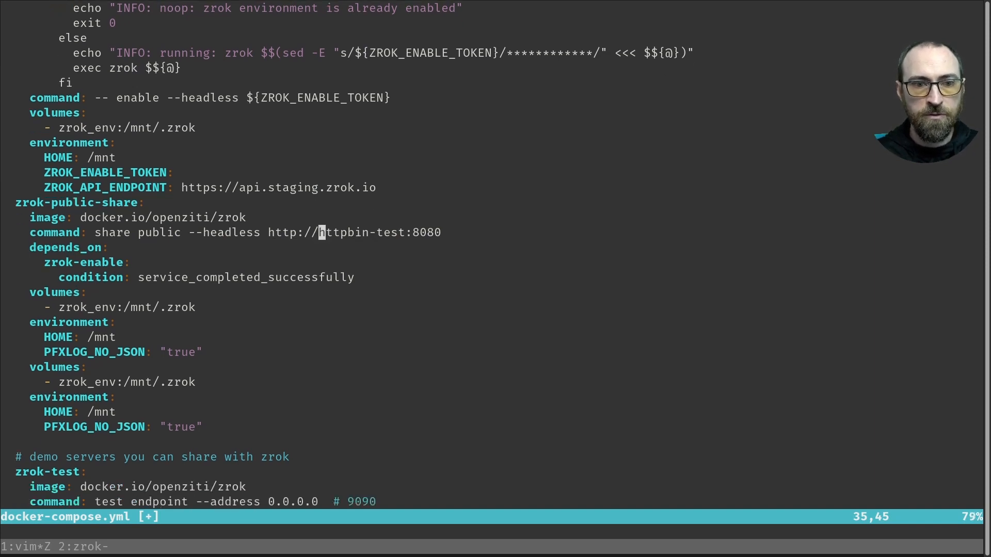
scroll("down", 3)
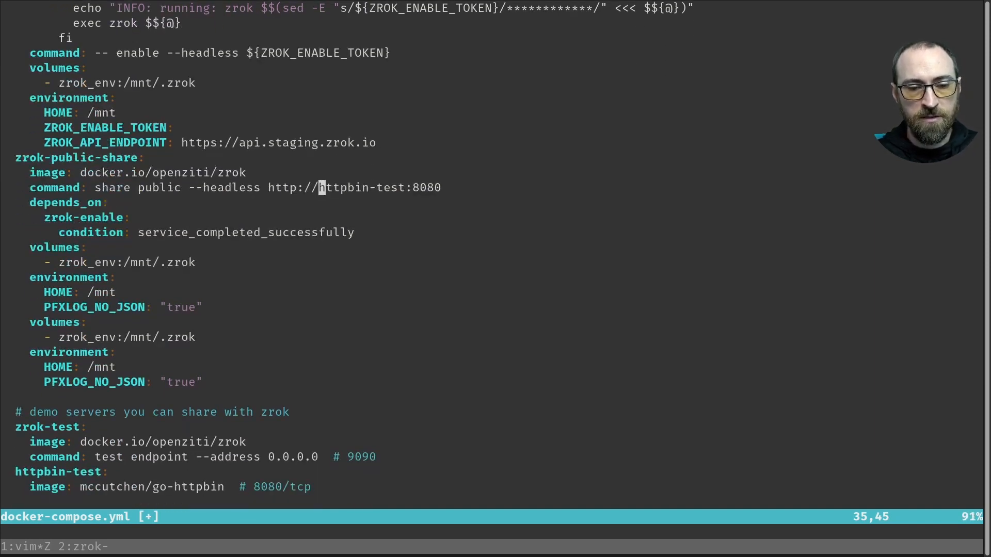
scroll("down", 3)
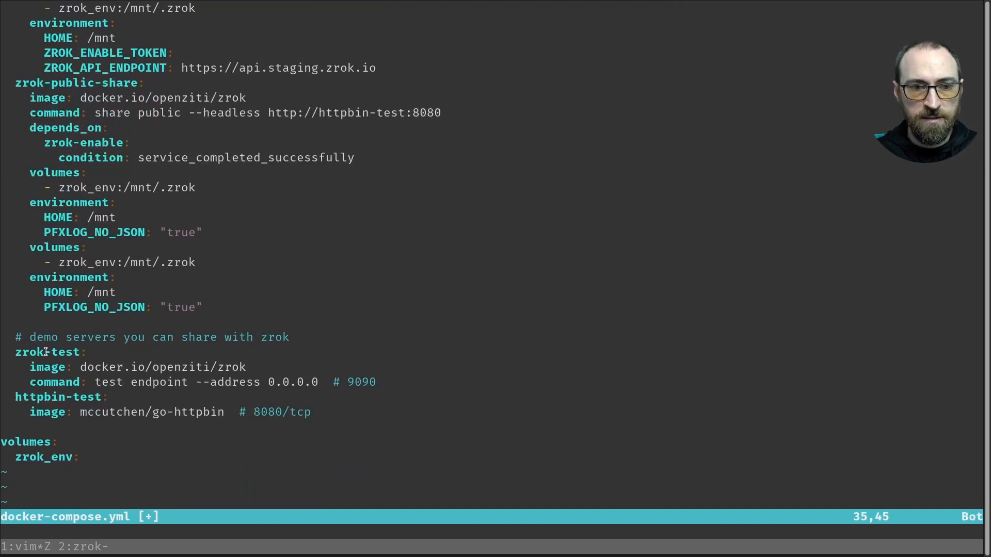
mouse_move(151, 412)
type("docker compose up")
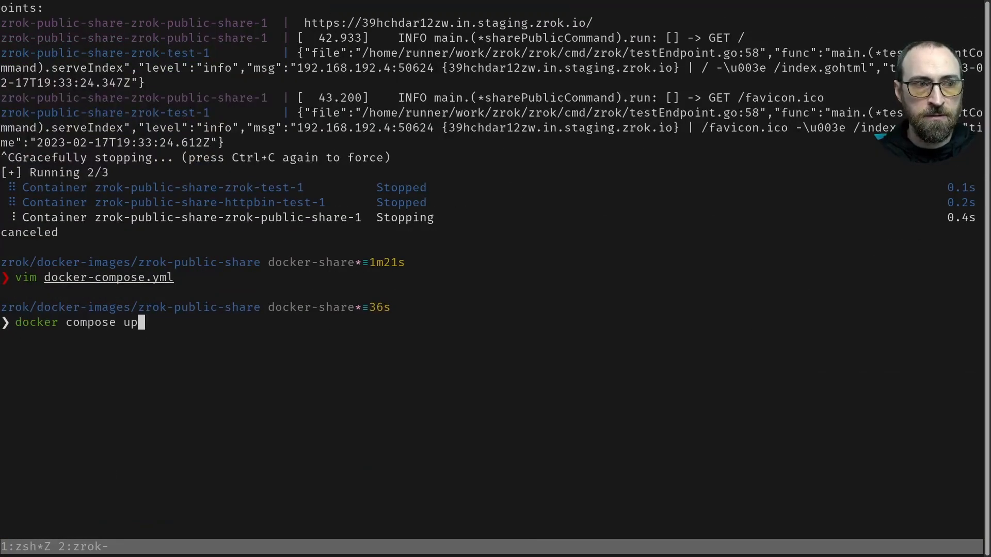
Rerun docker compose up so the public share container prints a new share URL.
key("Return")
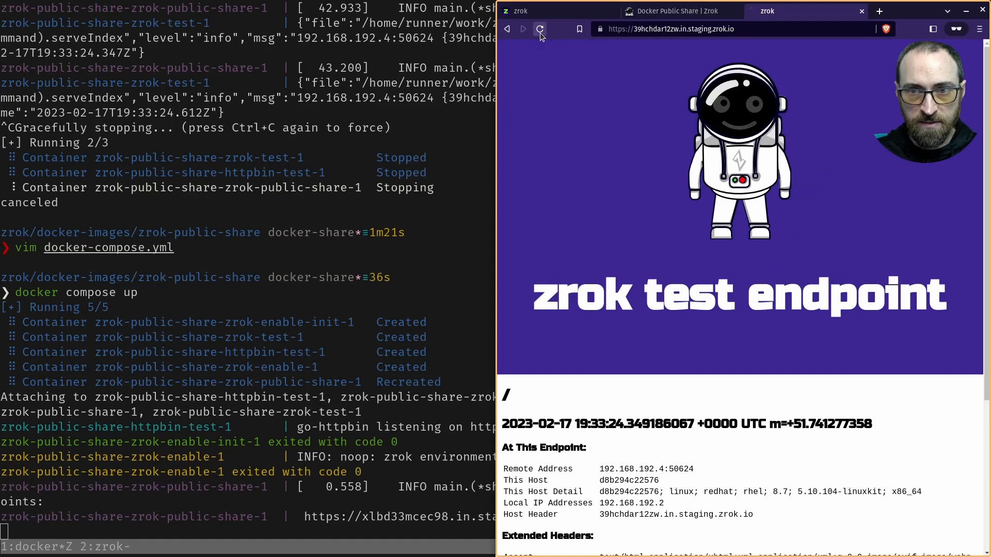
Reload the old share address to see zrok's not found page, then bring the terminal forward.
left_click(540, 29)
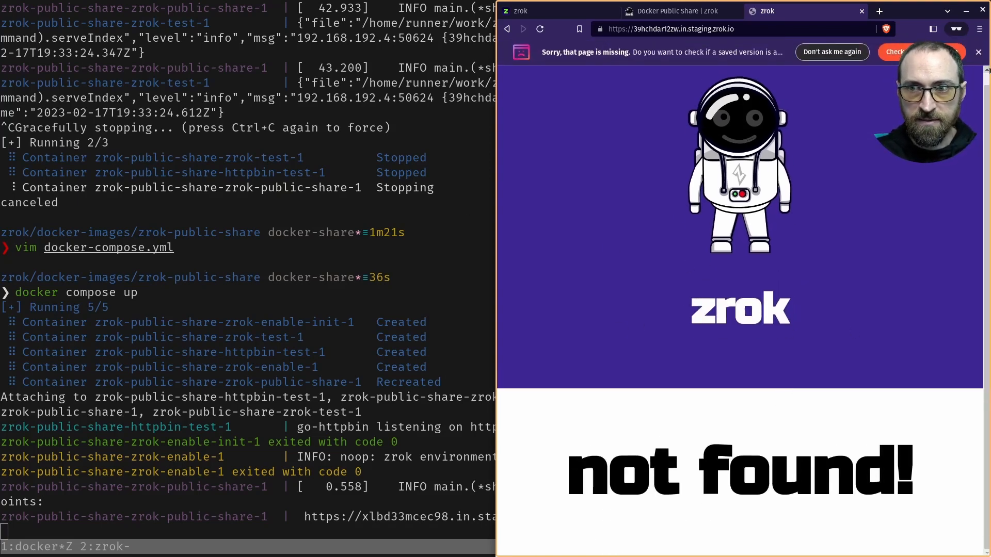
left_click(977, 51)
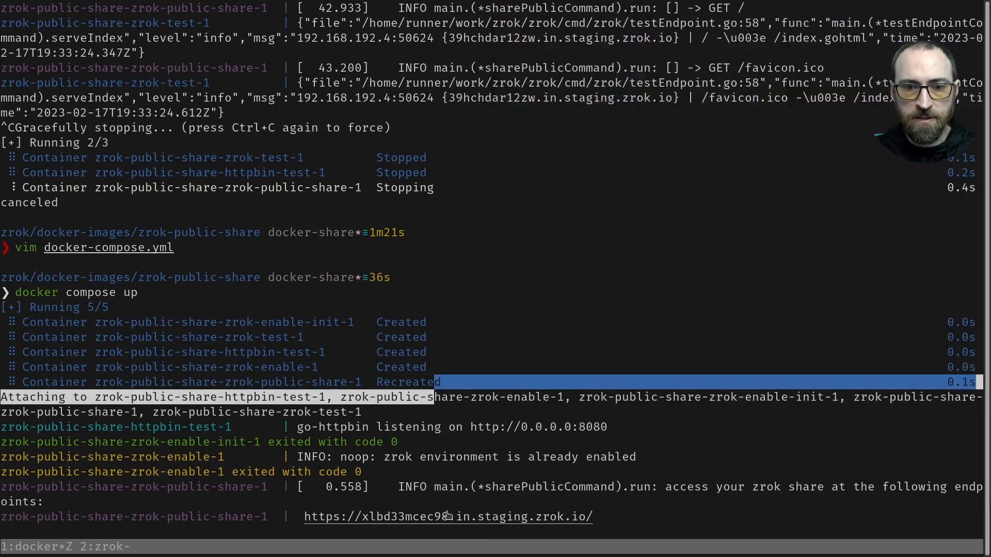
Open the new share URL in Brave, showing the go-httpbin page.
right_click(447, 516)
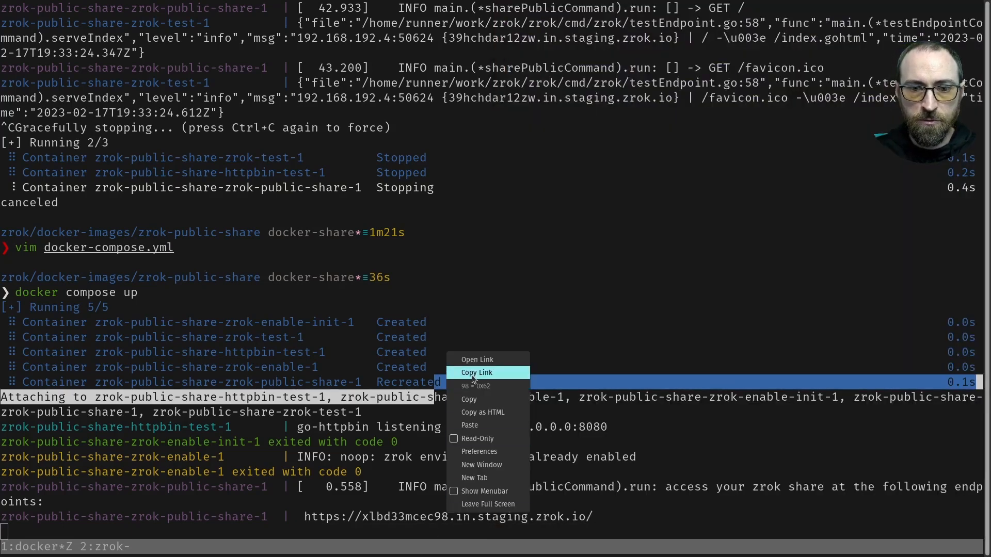
left_click(477, 359)
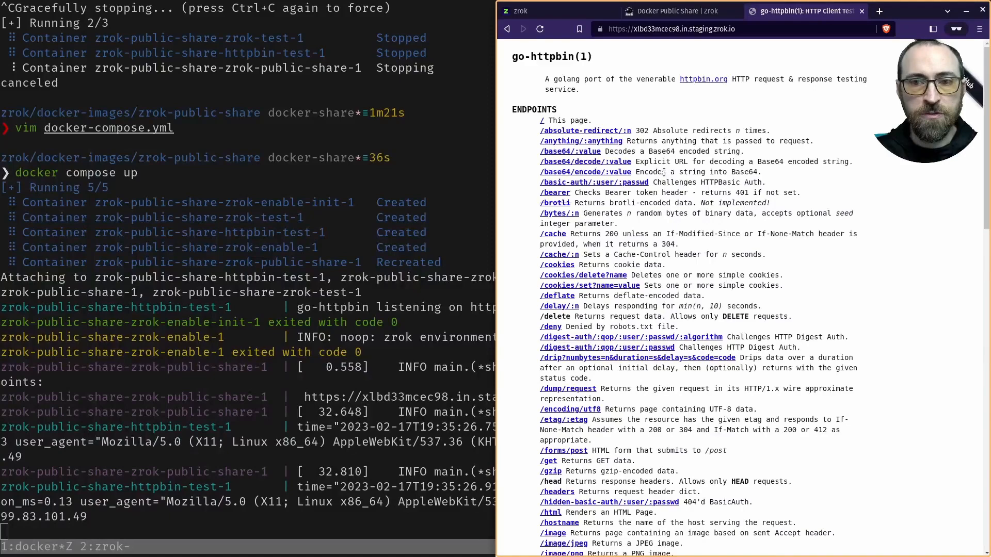
scroll("down", 3)
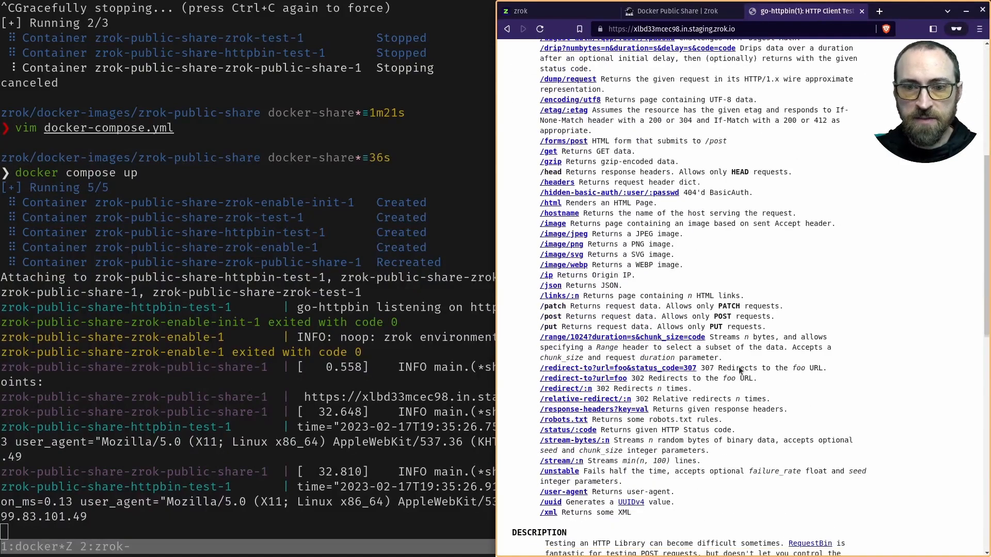
Open the httpbin share's /ip endpoint to see the origin address JSON.
left_click(549, 285)
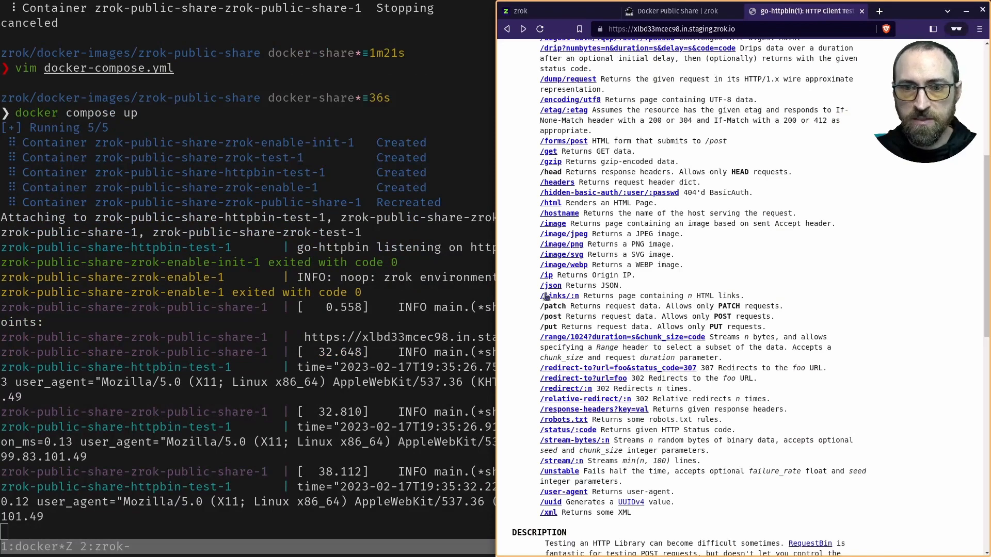
left_click(544, 275)
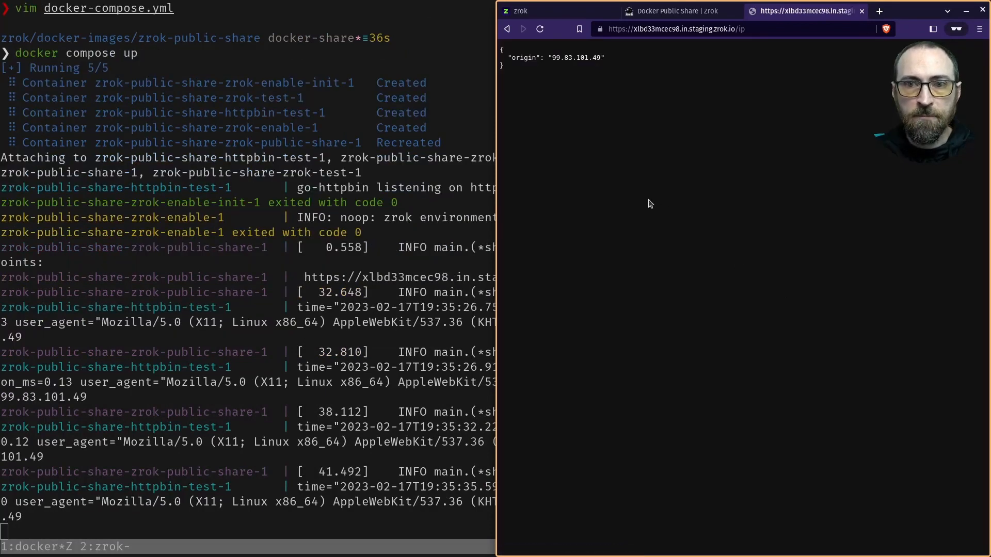